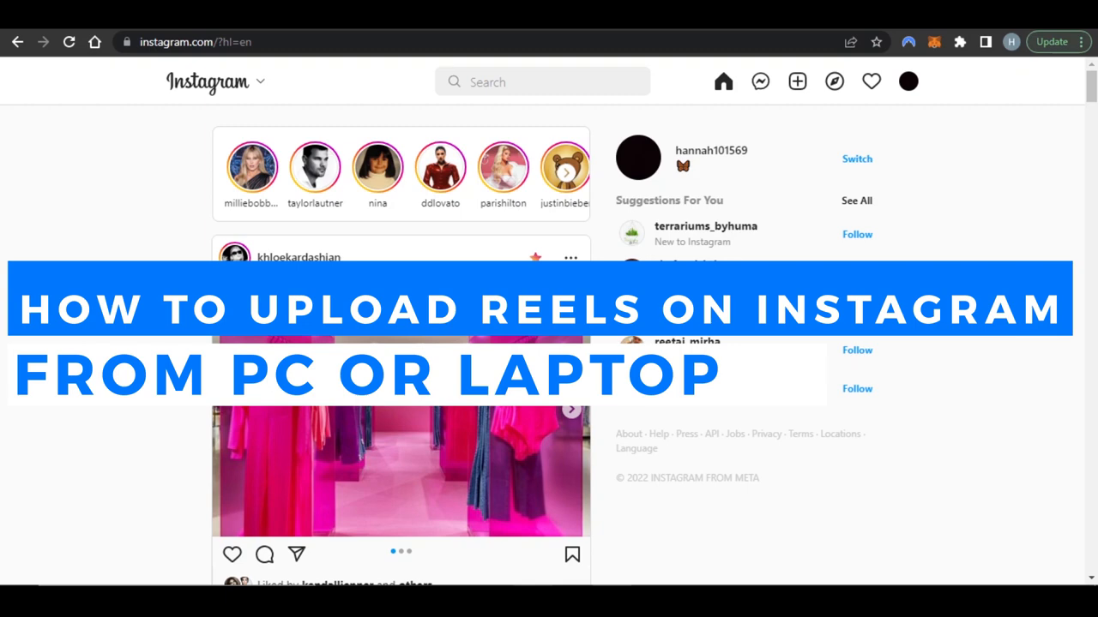
Browse down the Instagram home feed before starting the upload.
{"action": "scroll", "scroll_direction": "down", "scroll_amount": 3}
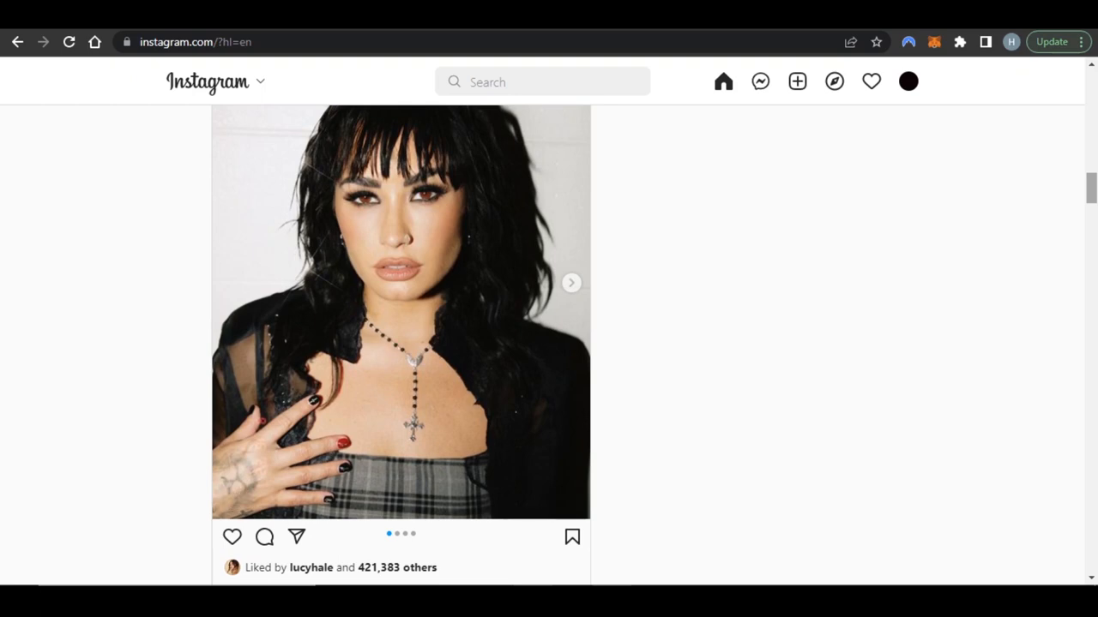
{"action": "left_click", "coordinate": [571, 283]}
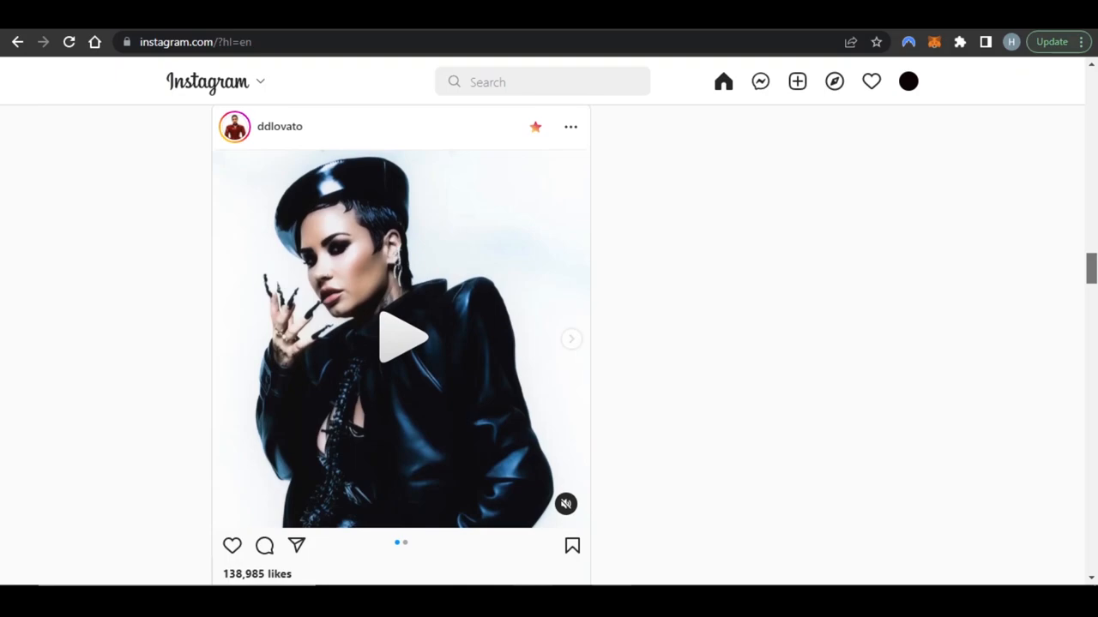
{"action": "scroll", "scroll_direction": "down", "scroll_amount": 3}
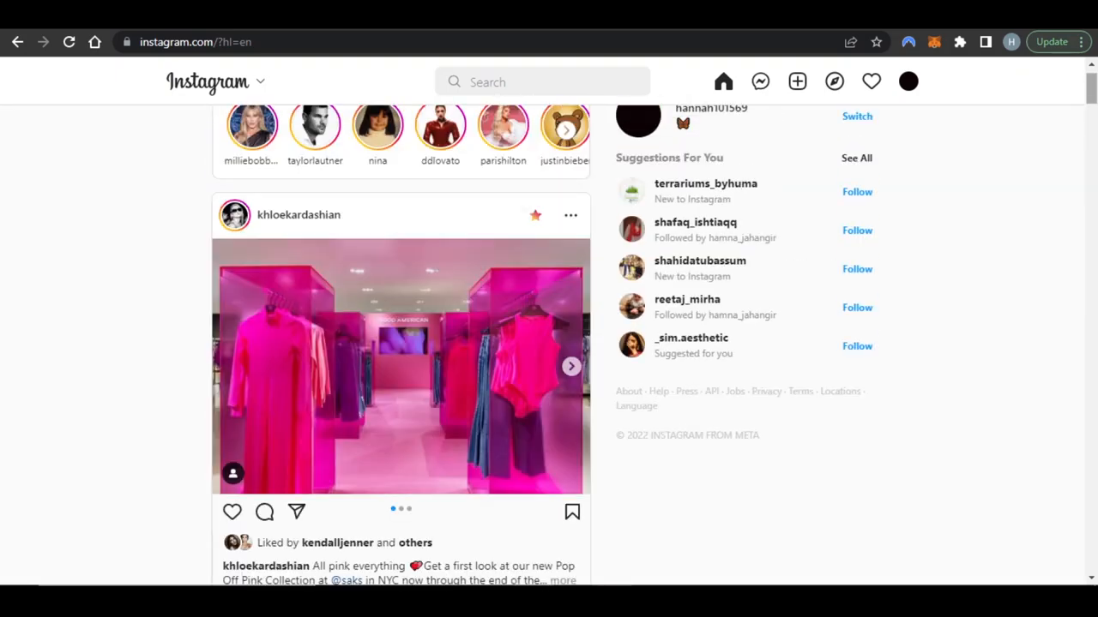
{"action": "scroll", "scroll_direction": "down", "scroll_amount": 3}
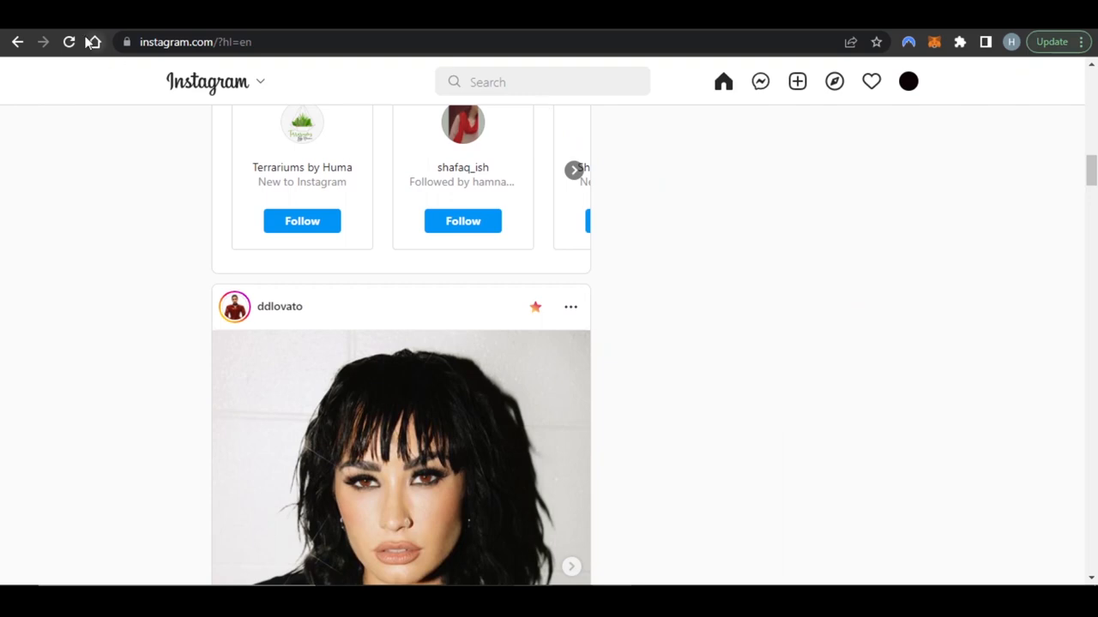
{"action": "scroll", "scroll_direction": "down", "scroll_amount": 3}
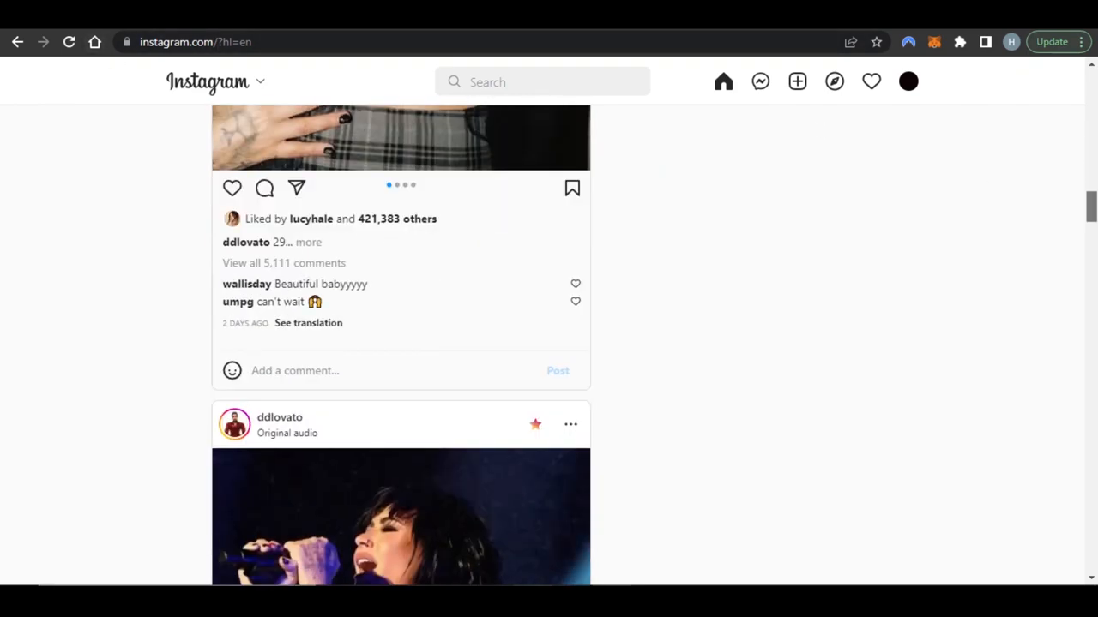
{"action": "scroll", "scroll_direction": "down", "scroll_amount": 3}
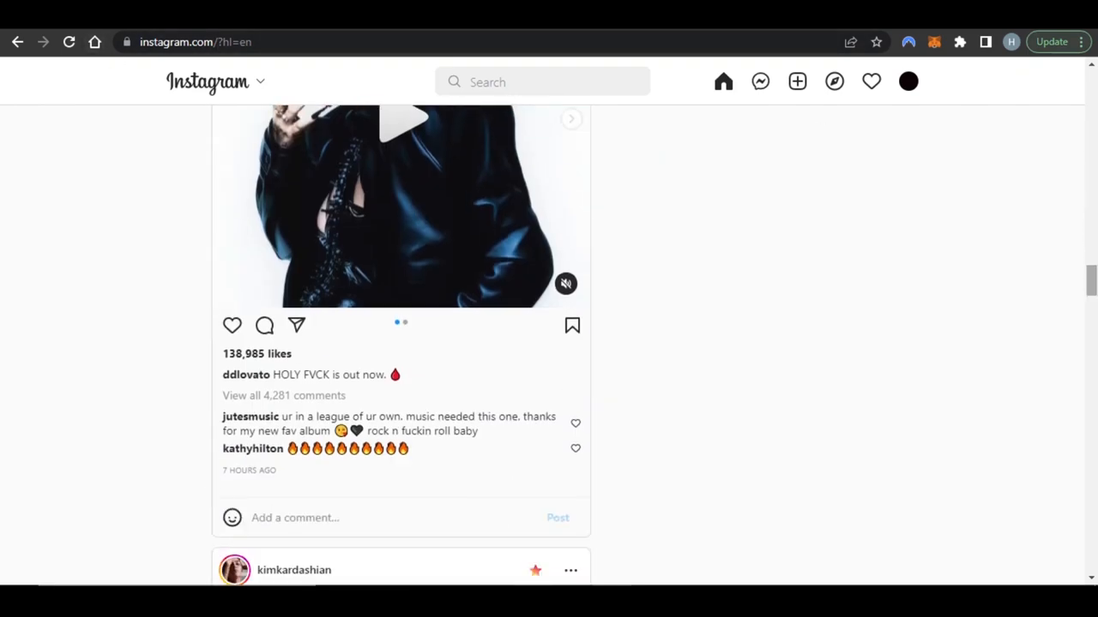
{"action": "scroll", "scroll_direction": "down", "scroll_amount": 3}
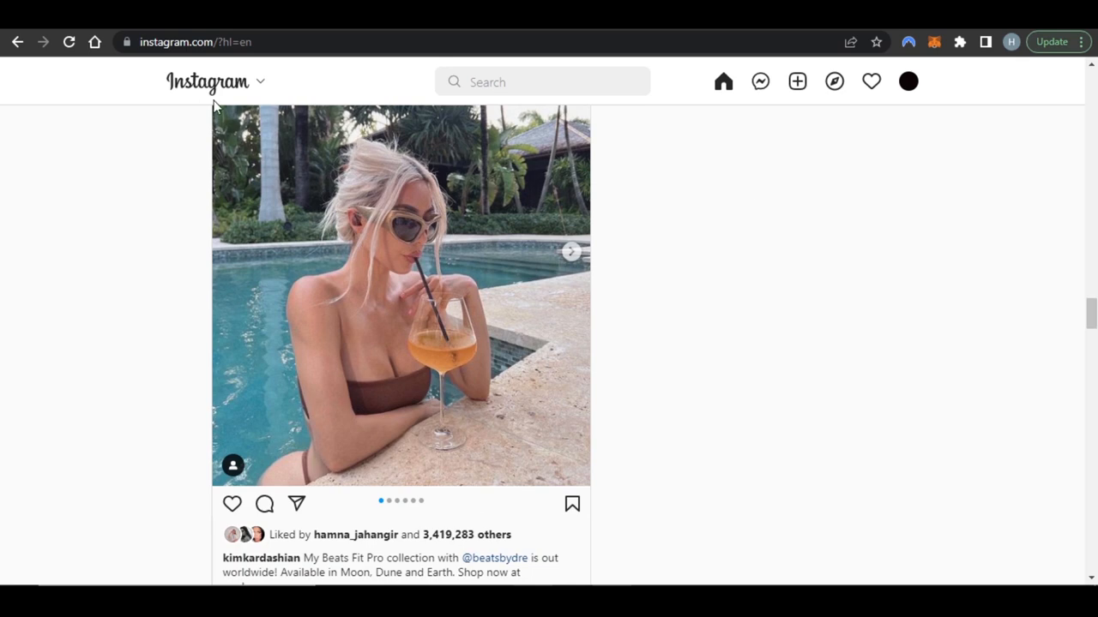
{"action": "mouse_move", "coordinate": [806, 183]}
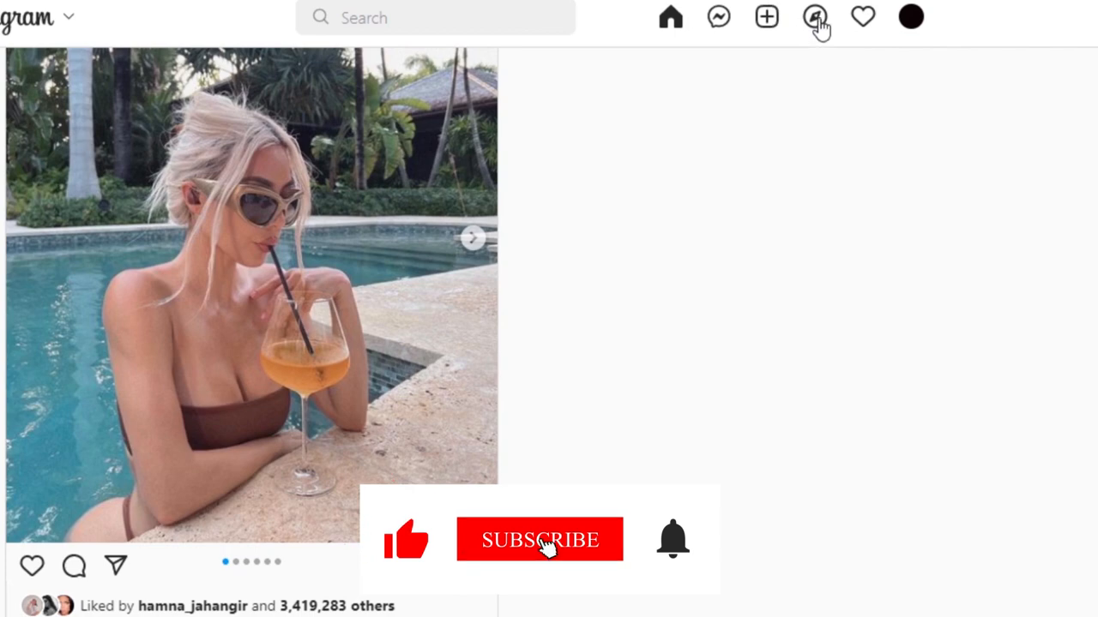
{"action": "left_click", "coordinate": [539, 539]}
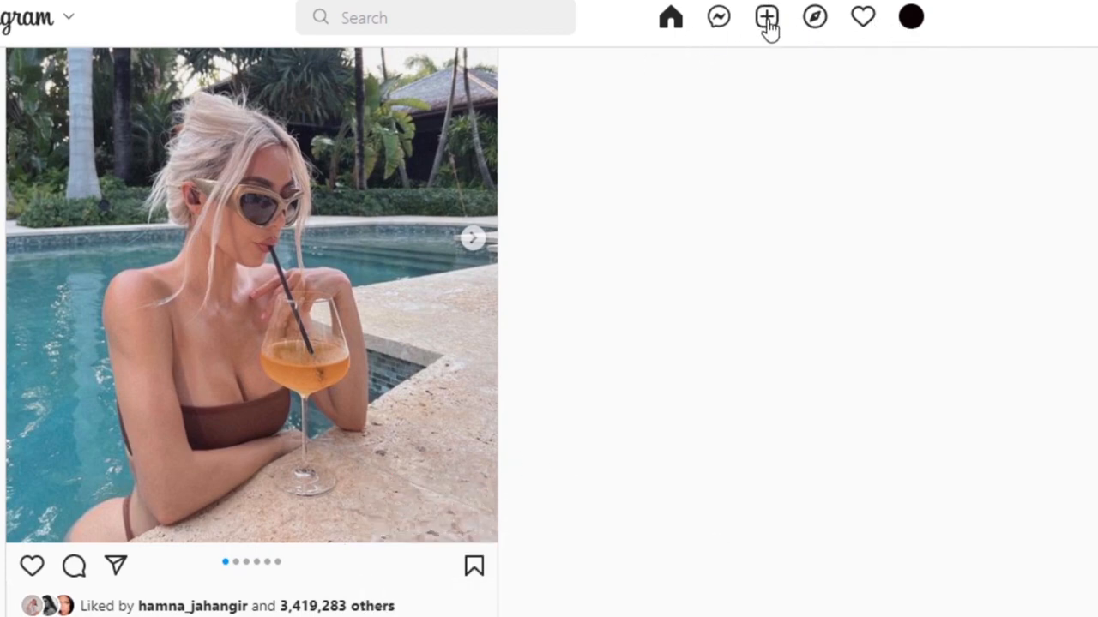
Start a new post from the Create icon in the top navigation bar.
{"action": "left_click", "coordinate": [766, 16]}
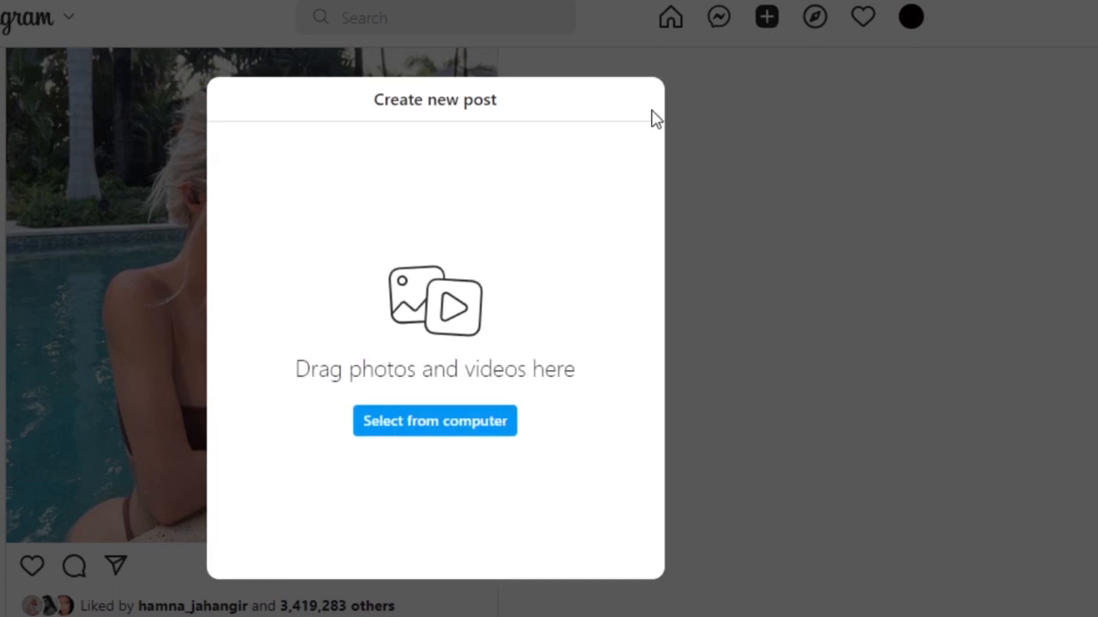
{"action": "mouse_move", "coordinate": [375, 355]}
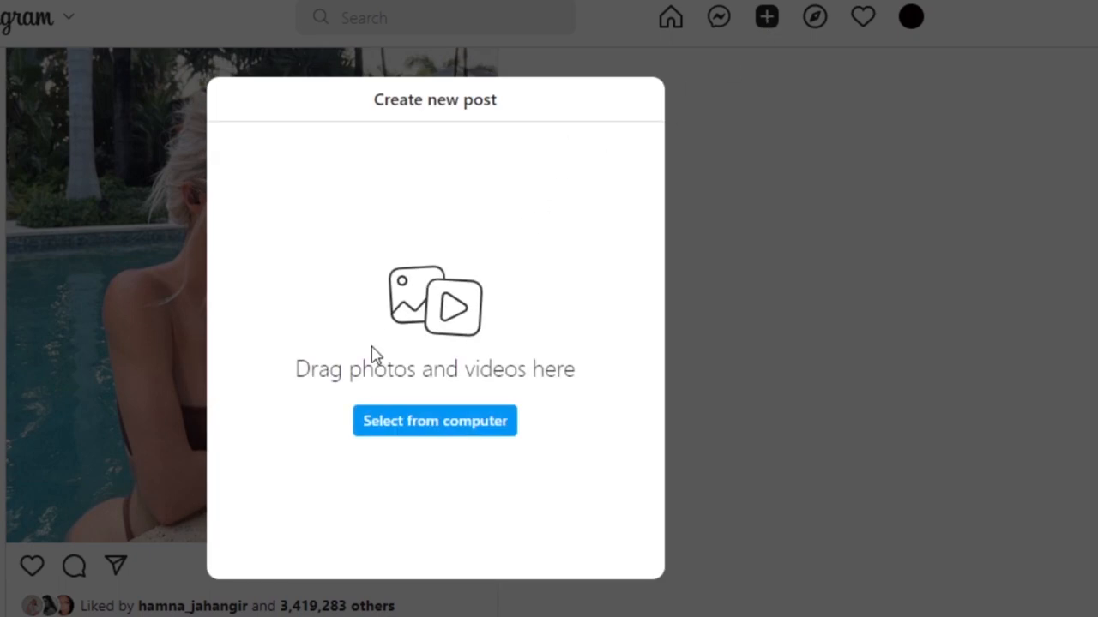
{"action": "mouse_move", "coordinate": [501, 349]}
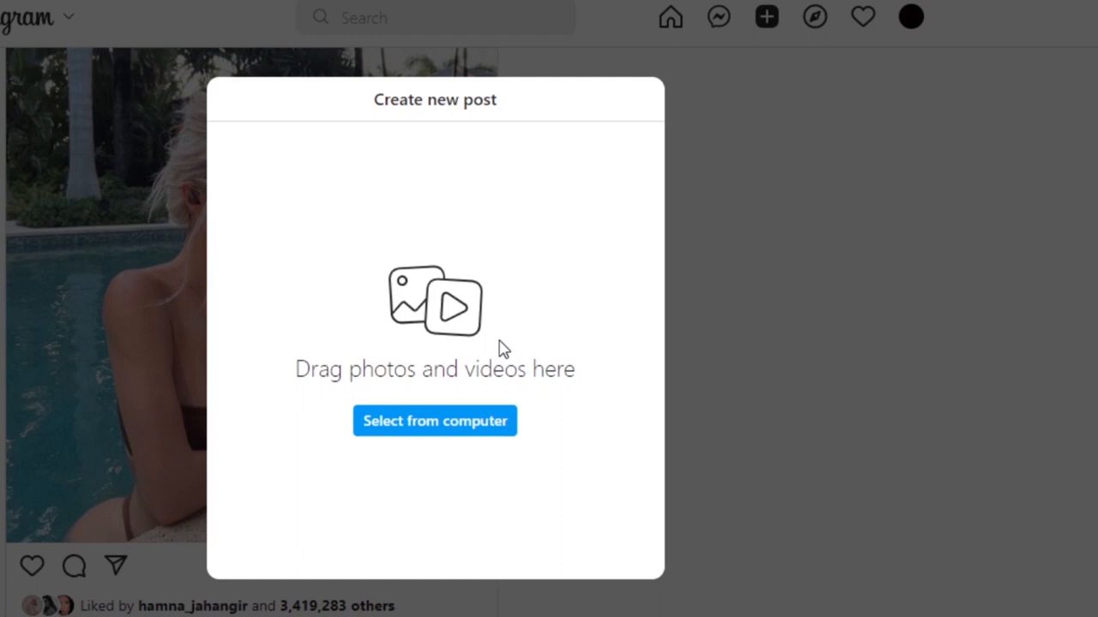
{"action": "mouse_move", "coordinate": [472, 366]}
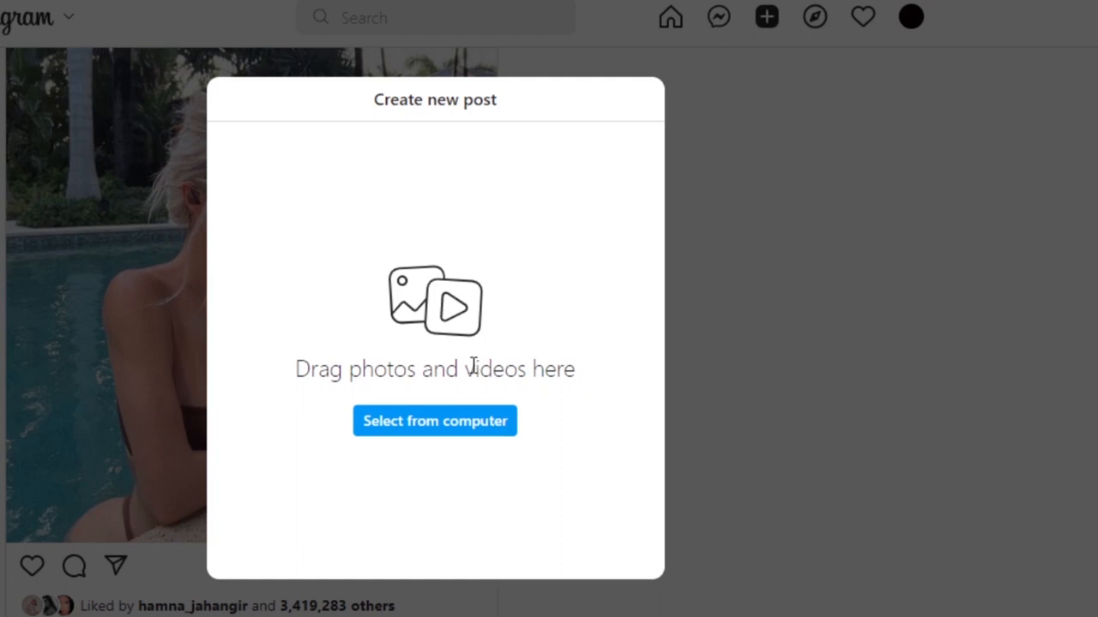
{"action": "mouse_move", "coordinate": [457, 421]}
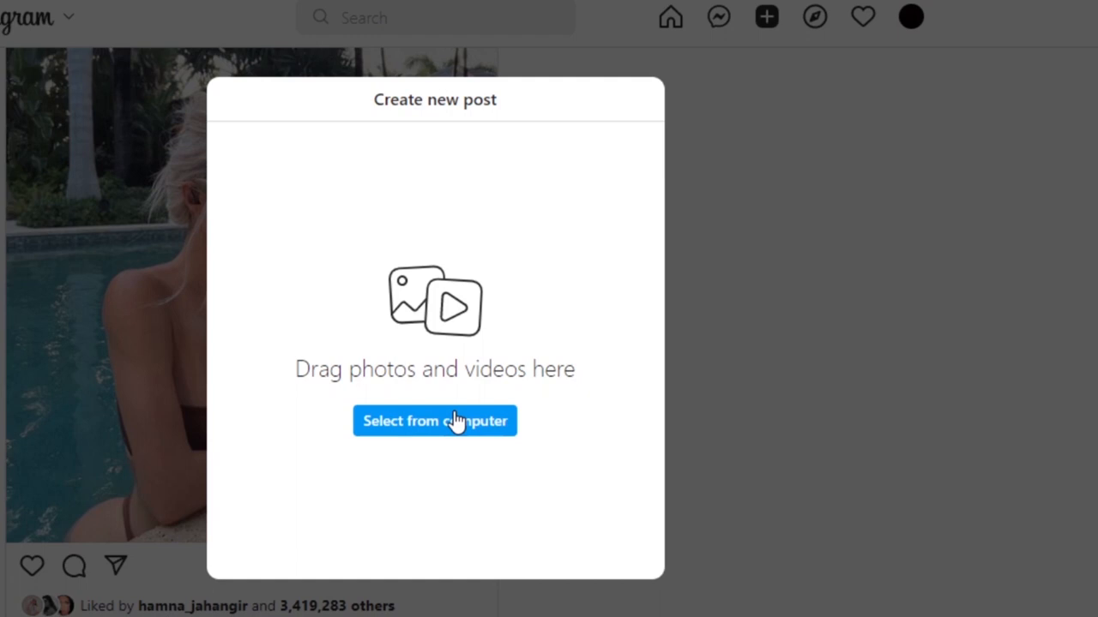
{"action": "mouse_move", "coordinate": [431, 432]}
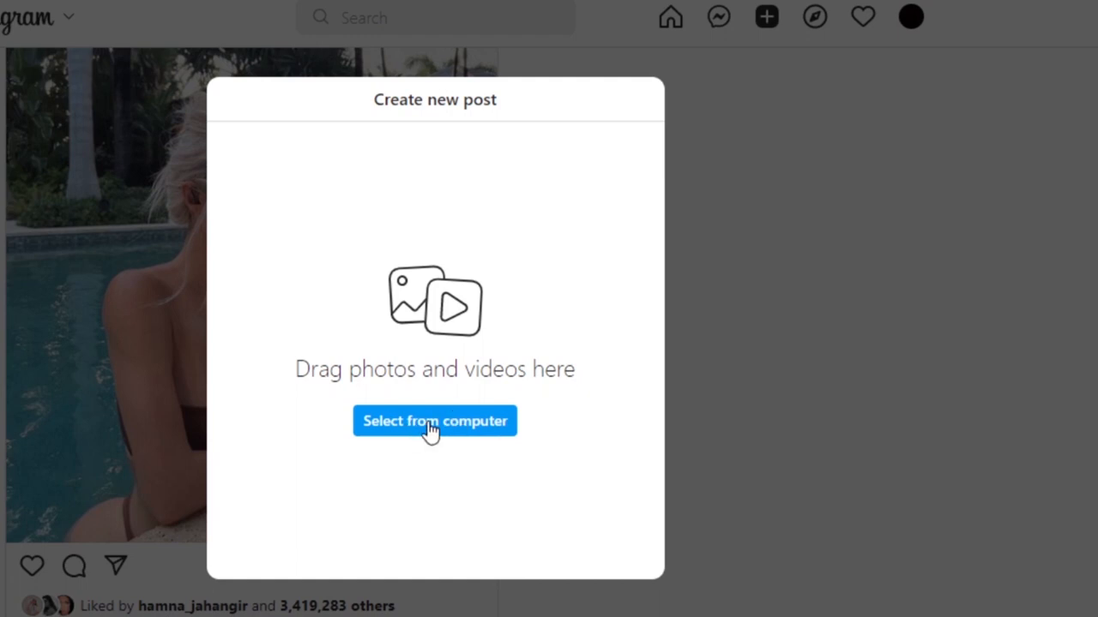
Upload the vertical workout video from the computer into the new post.
{"action": "left_click", "coordinate": [435, 421]}
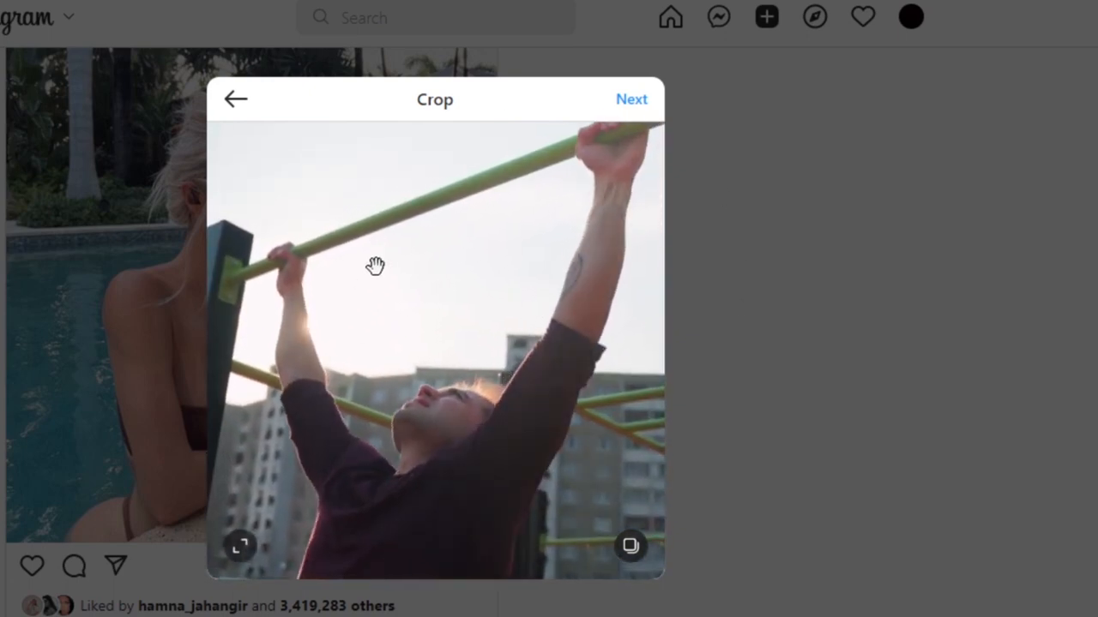
{"action": "mouse_move", "coordinate": [641, 571]}
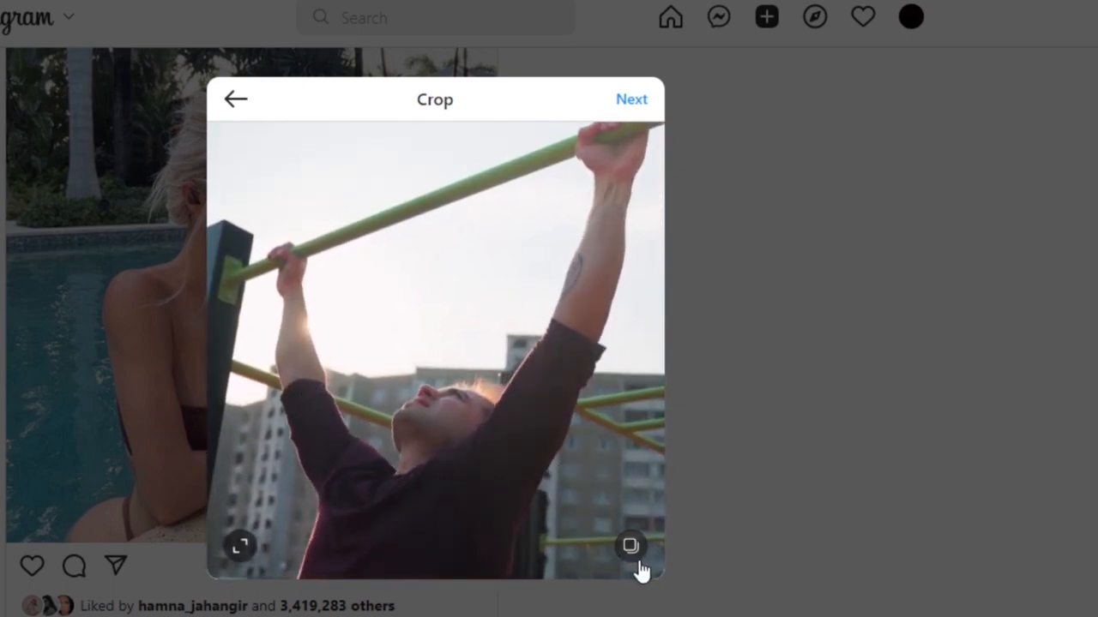
Review the cover and trim, previewing a later clip point, then advance to the caption stage.
{"action": "left_click", "coordinate": [631, 99]}
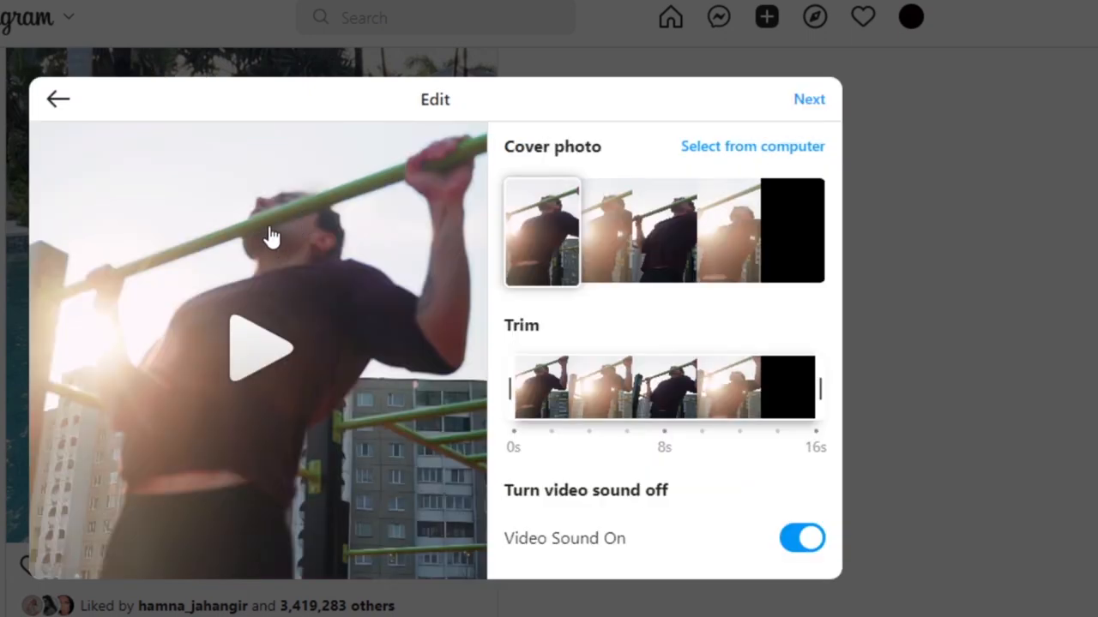
{"action": "mouse_move", "coordinate": [757, 206]}
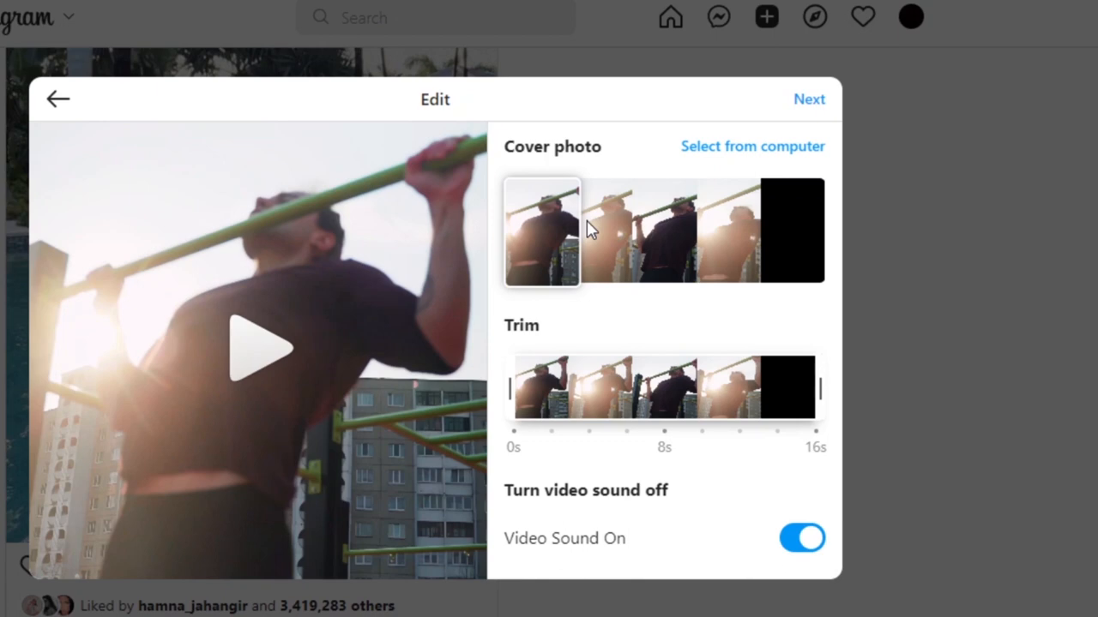
{"action": "mouse_move", "coordinate": [654, 271]}
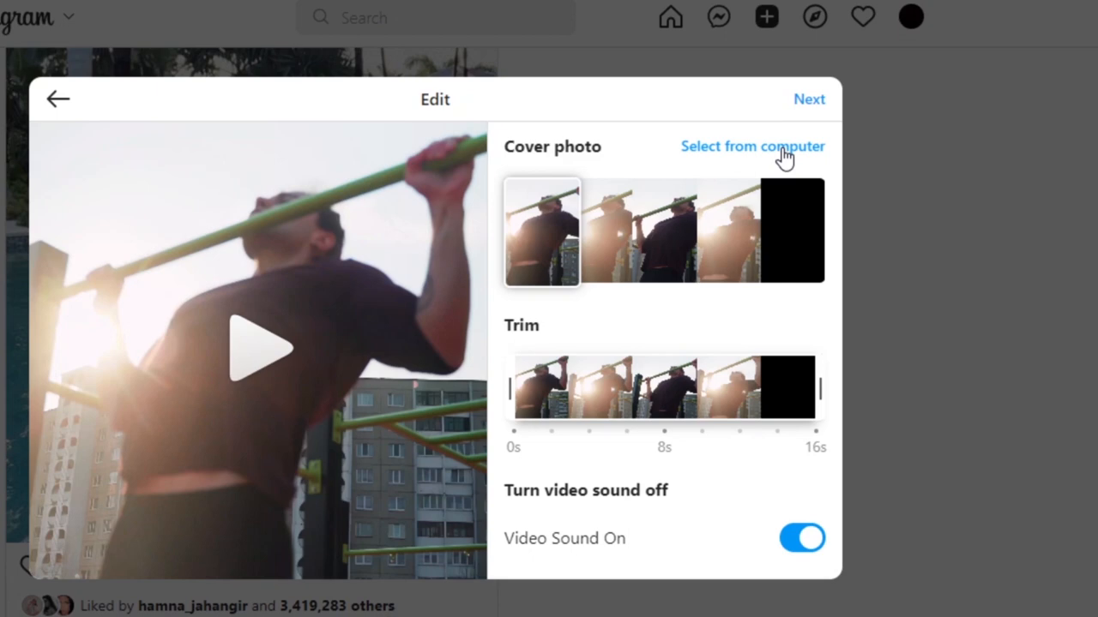
{"action": "mouse_move", "coordinate": [523, 408]}
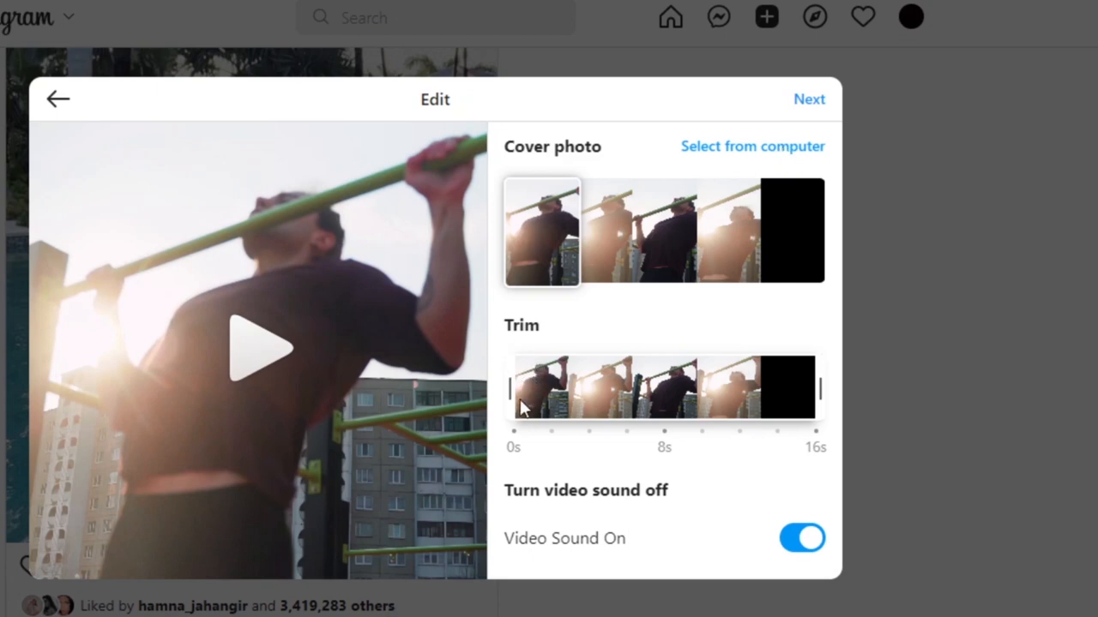
{"action": "mouse_move", "coordinate": [797, 406]}
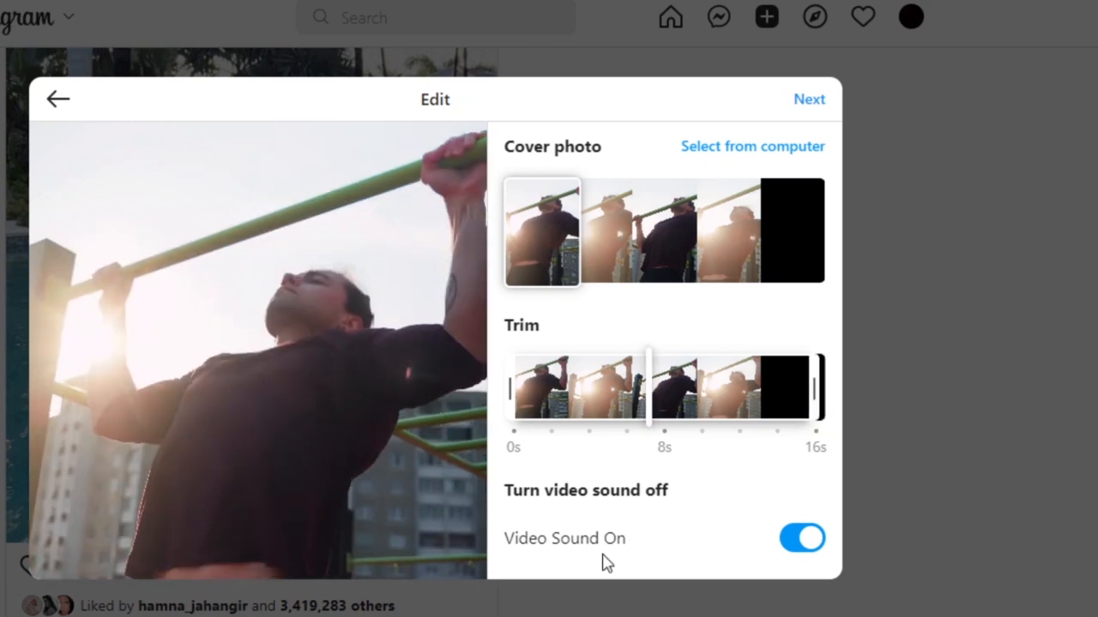
{"action": "left_click_drag", "start_coordinate": [649, 388], "coordinate": [695, 388]}
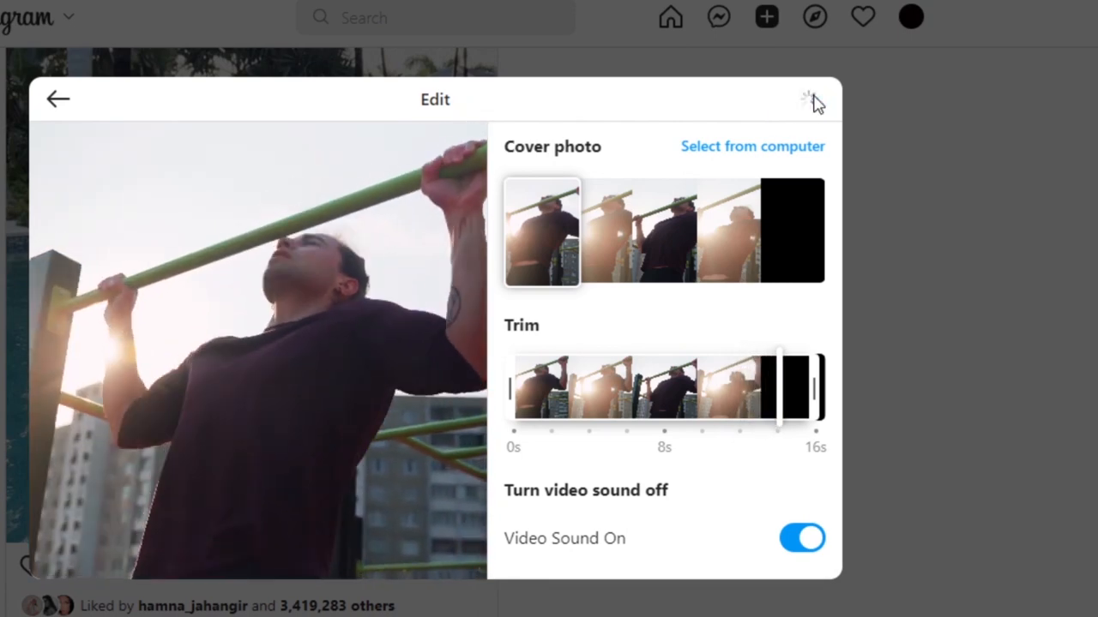
{"action": "left_click", "coordinate": [810, 98]}
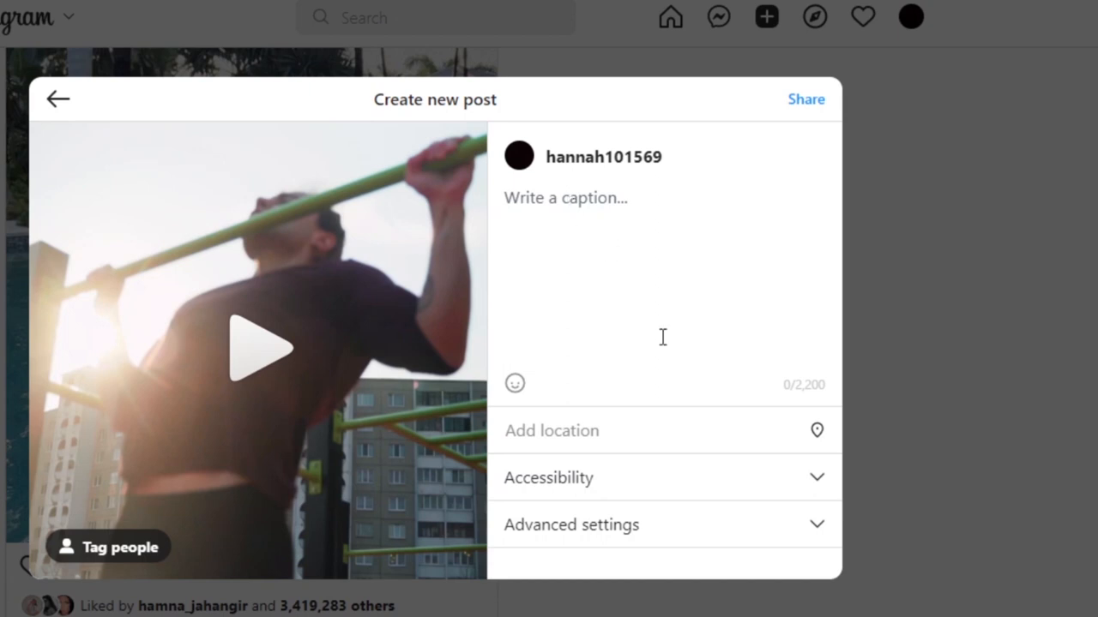
{"action": "mouse_move", "coordinate": [631, 493]}
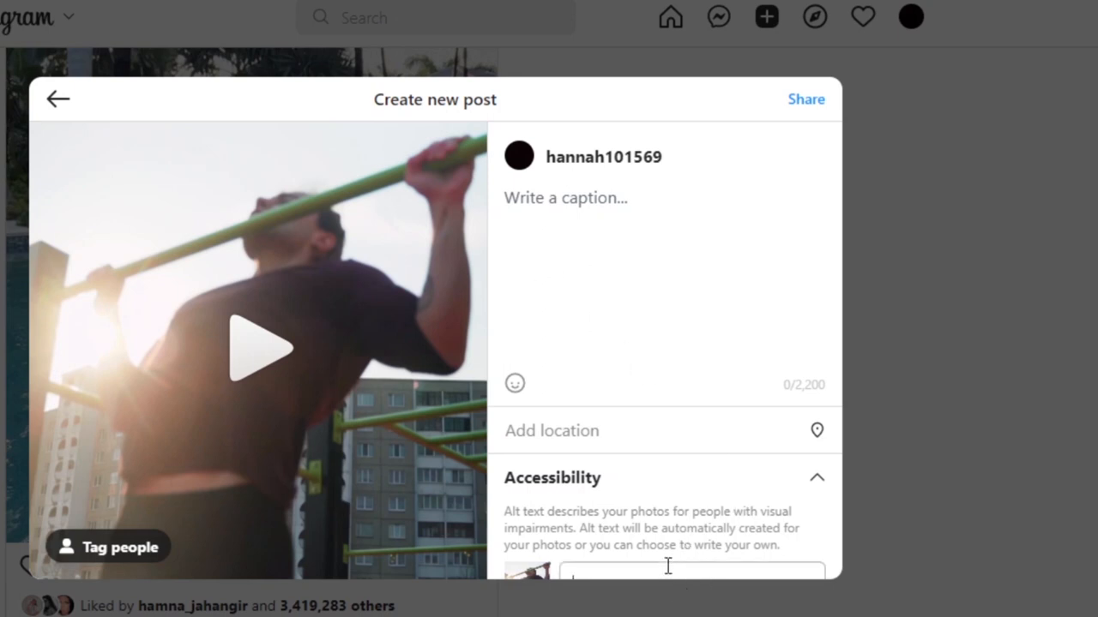
{"action": "mouse_move", "coordinate": [659, 286]}
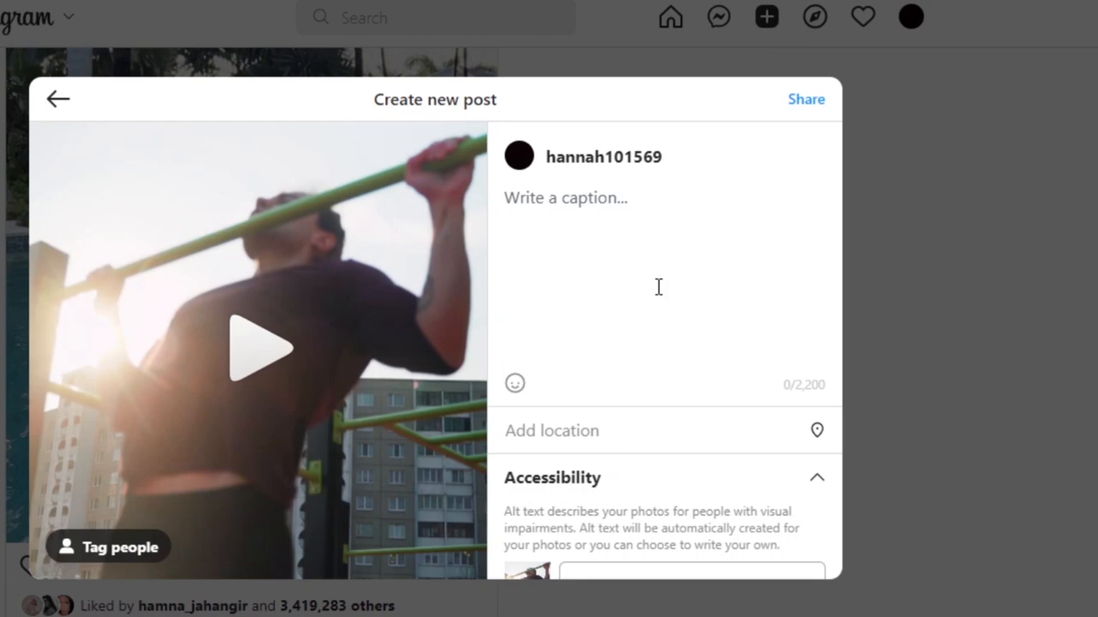
{"action": "mouse_move", "coordinate": [652, 465]}
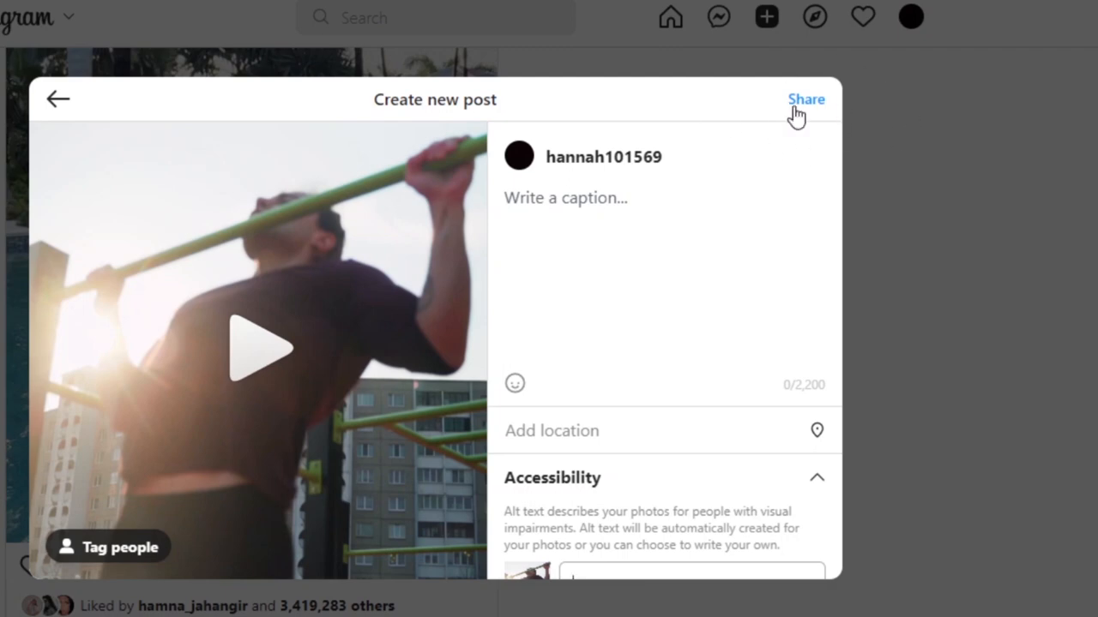
Share the video as a reel and browse the home feed afterwards.
{"action": "left_click", "coordinate": [804, 100]}
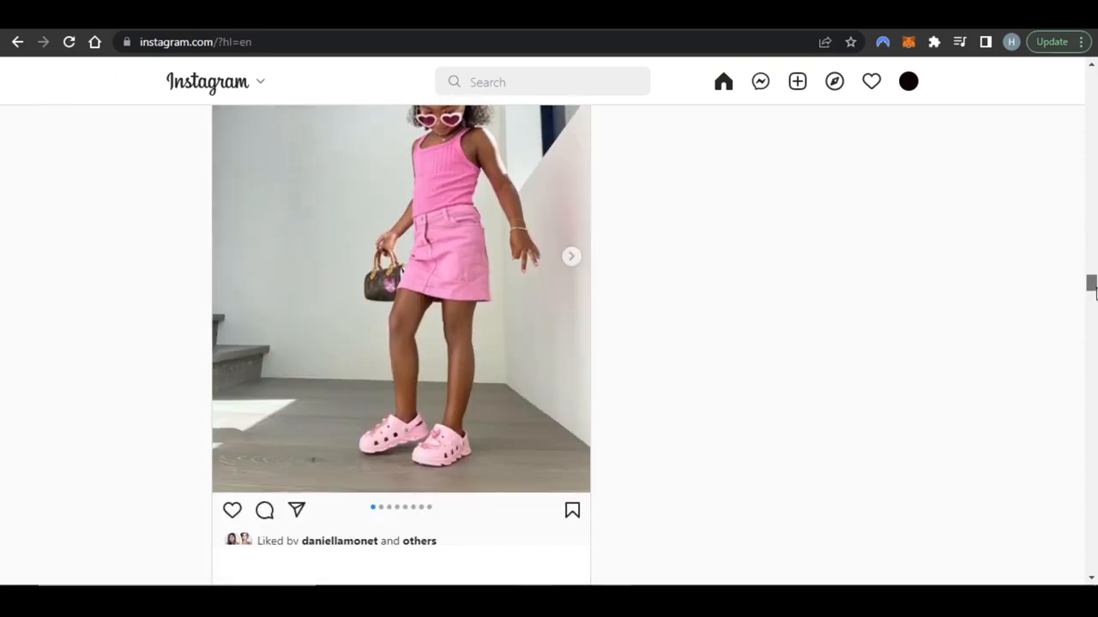
{"action": "scroll", "scroll_direction": "down", "scroll_amount": 3}
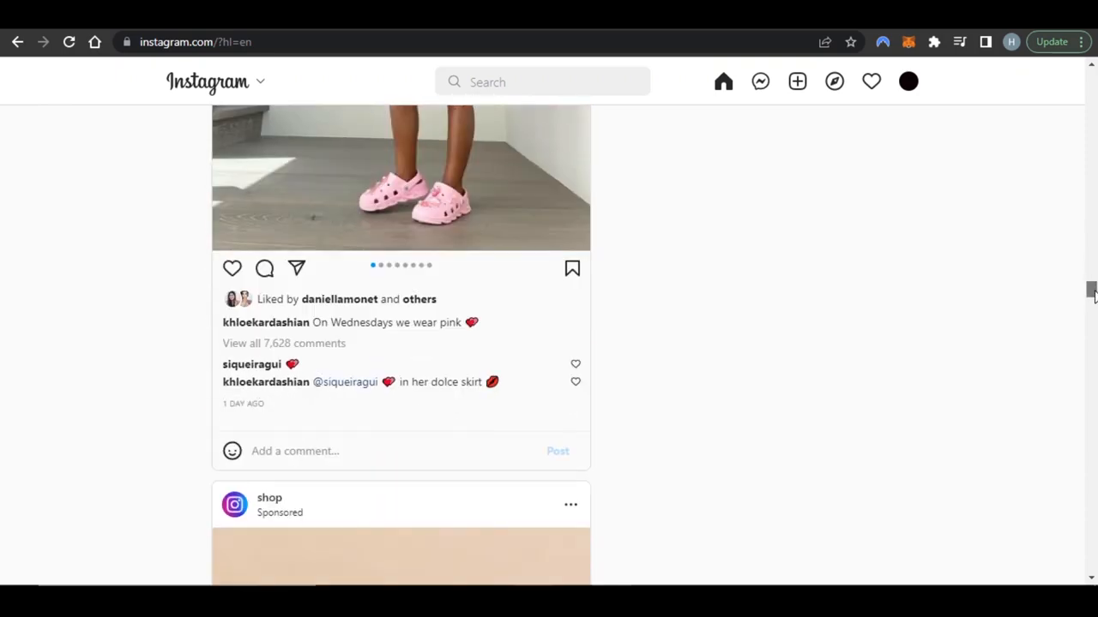
{"action": "scroll", "scroll_direction": "down", "scroll_amount": 3}
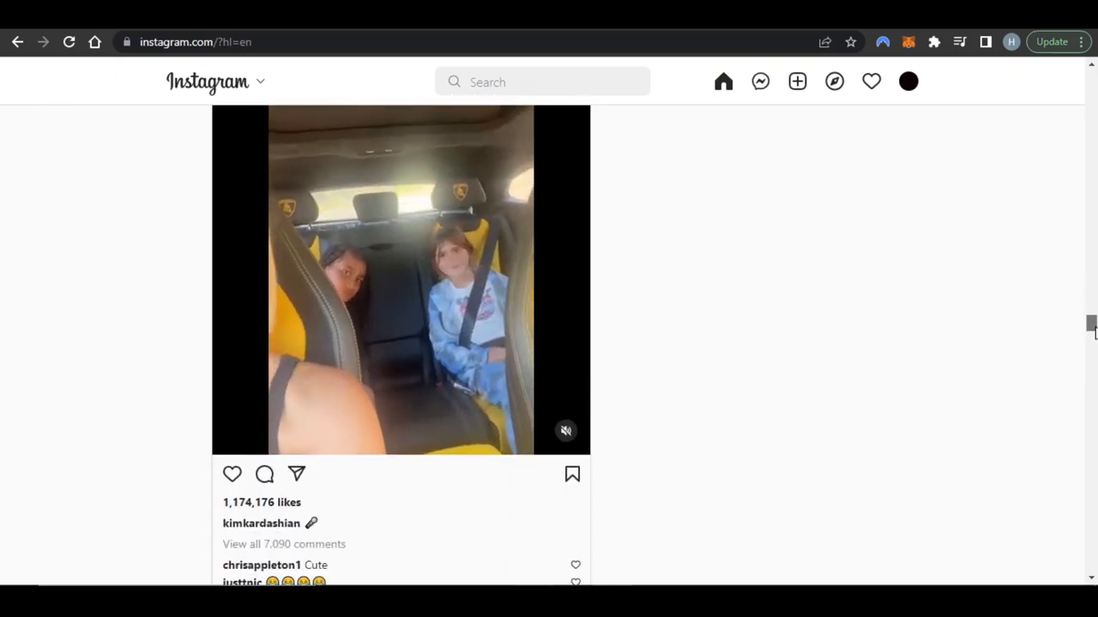
{"action": "scroll", "scroll_direction": "down", "scroll_amount": 3}
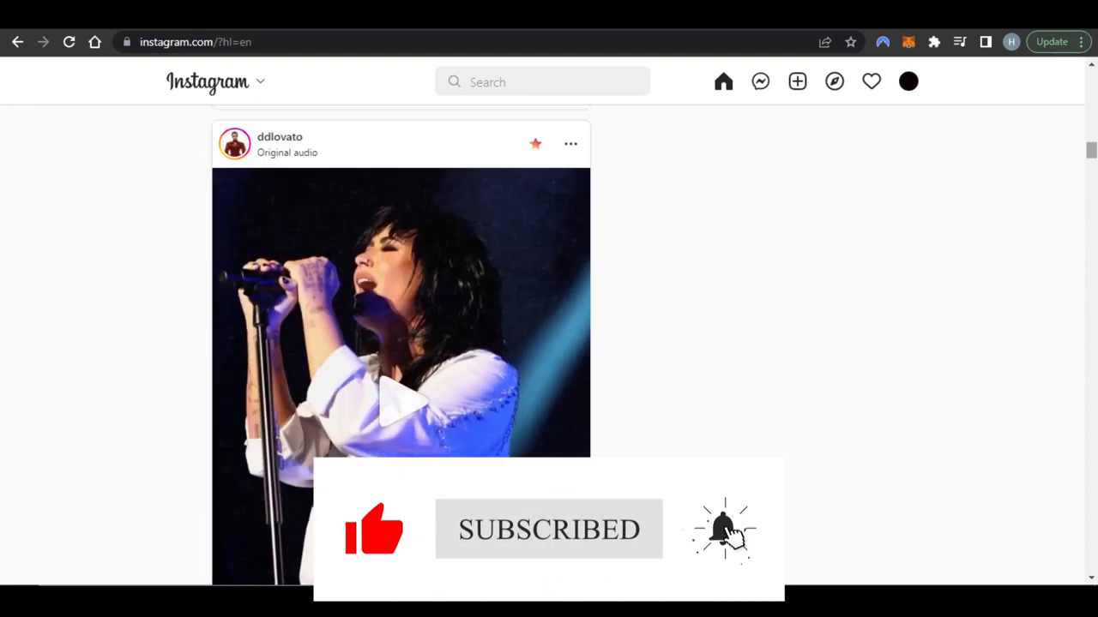
{"action": "scroll", "scroll_direction": "down", "scroll_amount": 3}
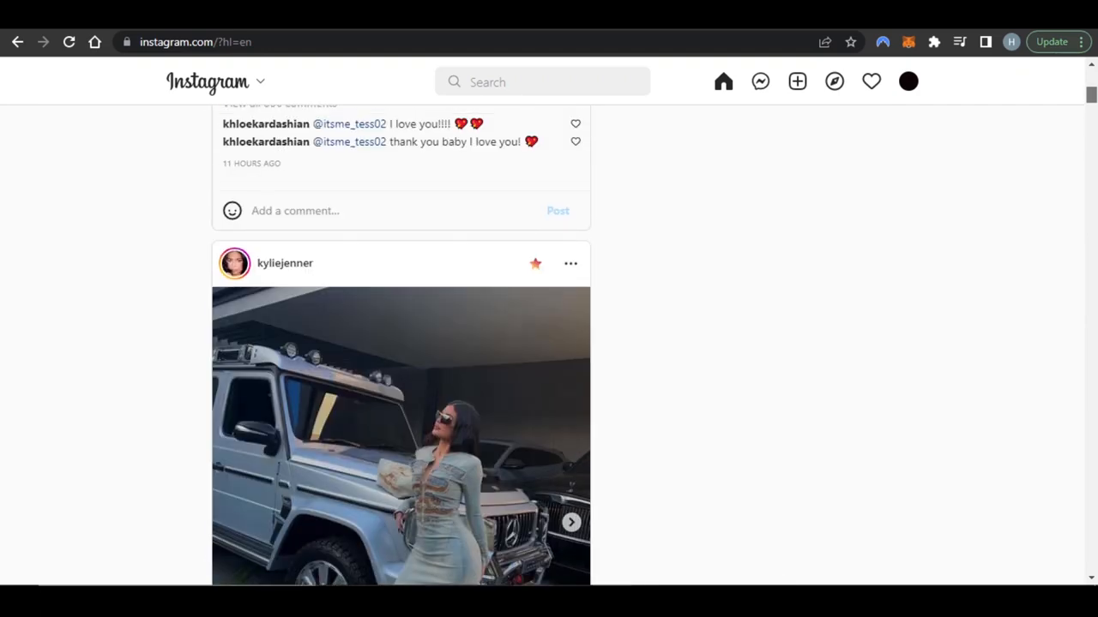